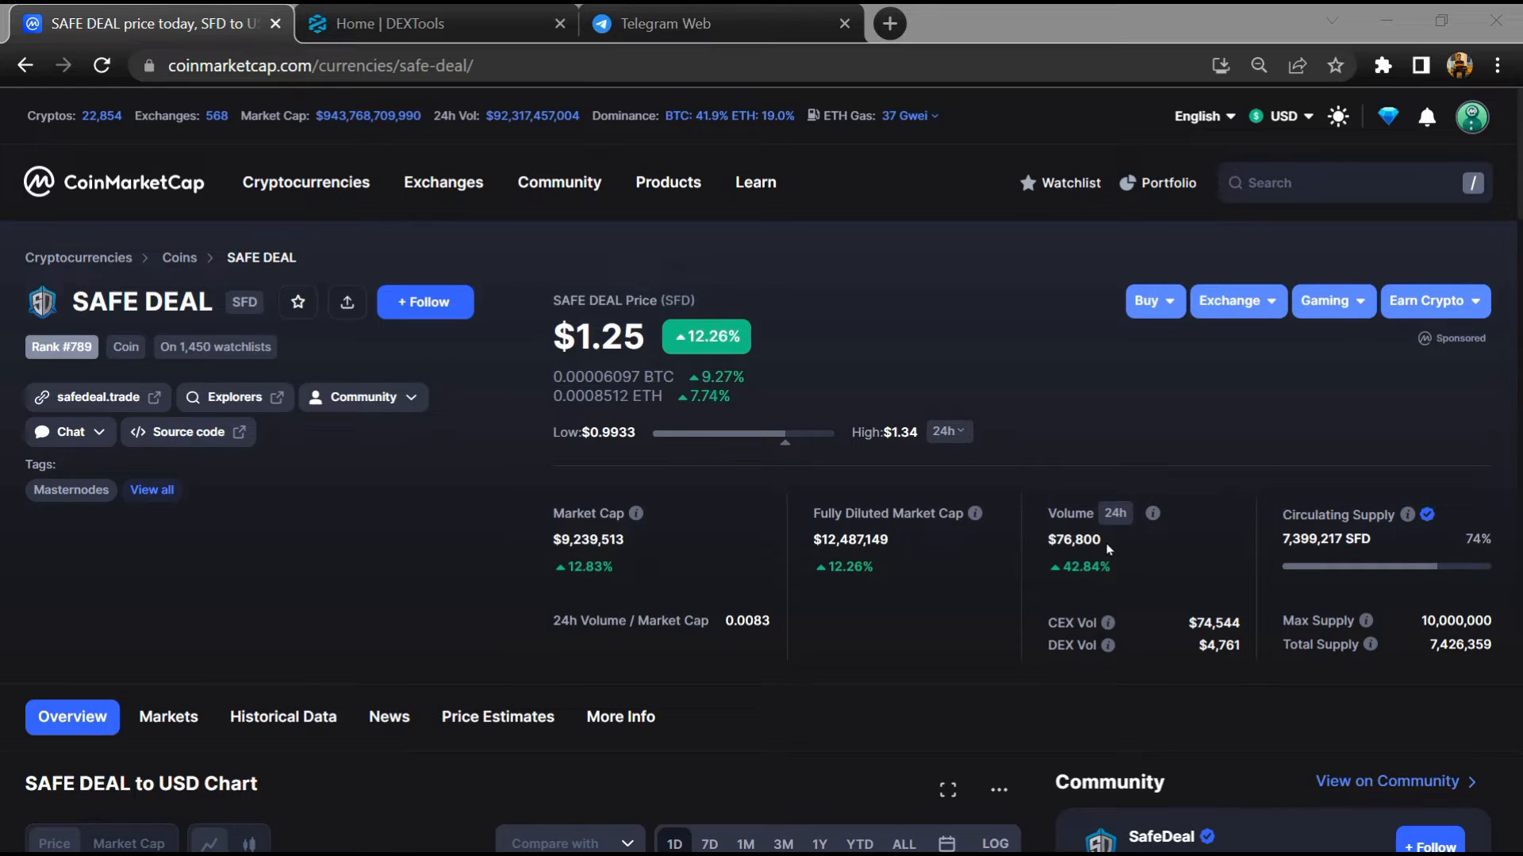
pyautogui.moveTo(1099, 415)
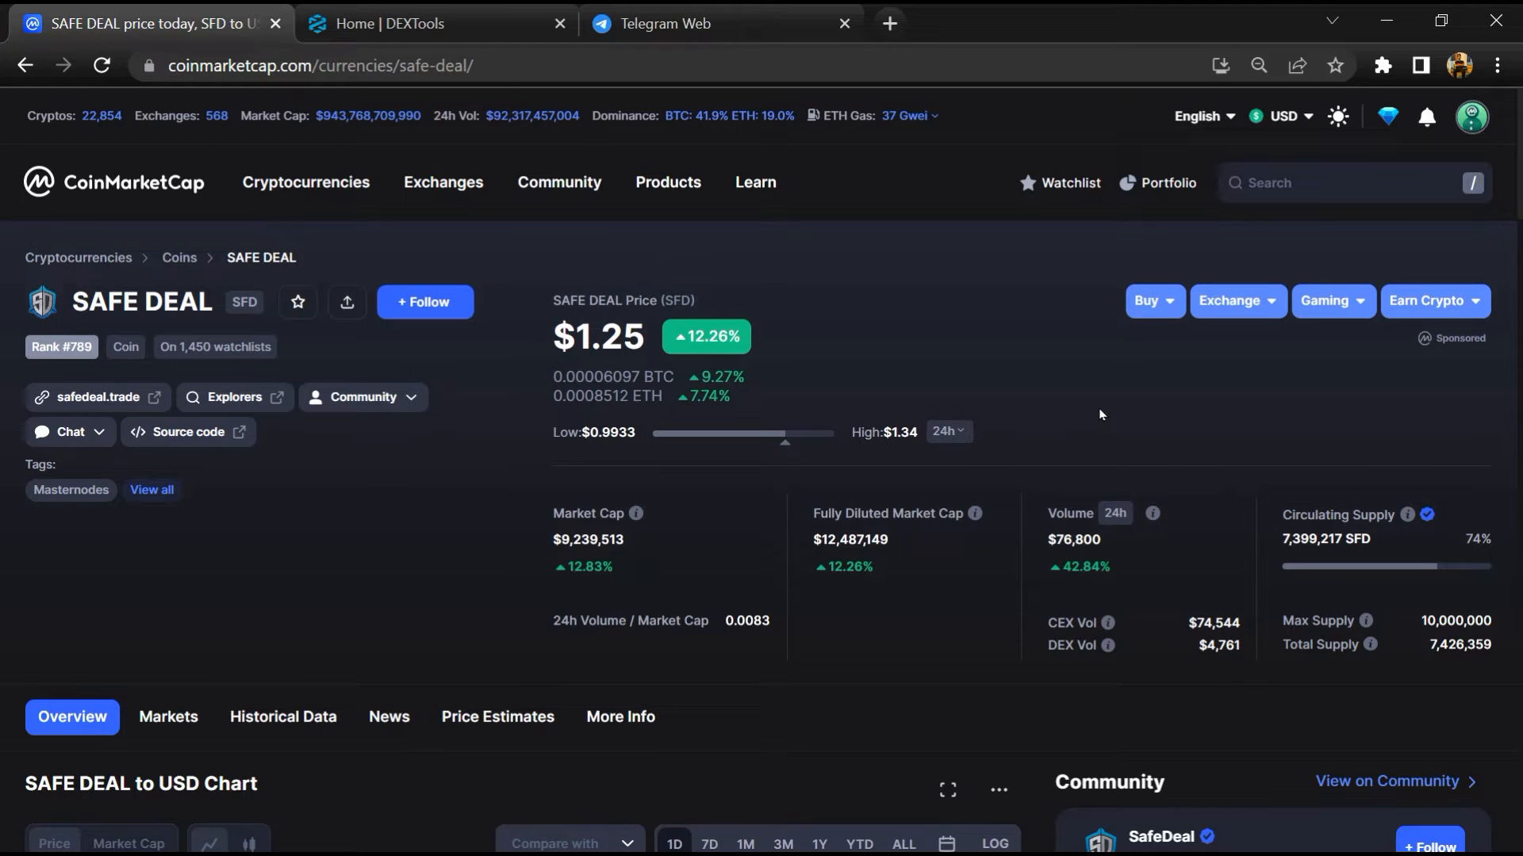
# - Scroll to SAFE DEAL's community posts and switch the feed to Latest
pyautogui.scroll(-3)
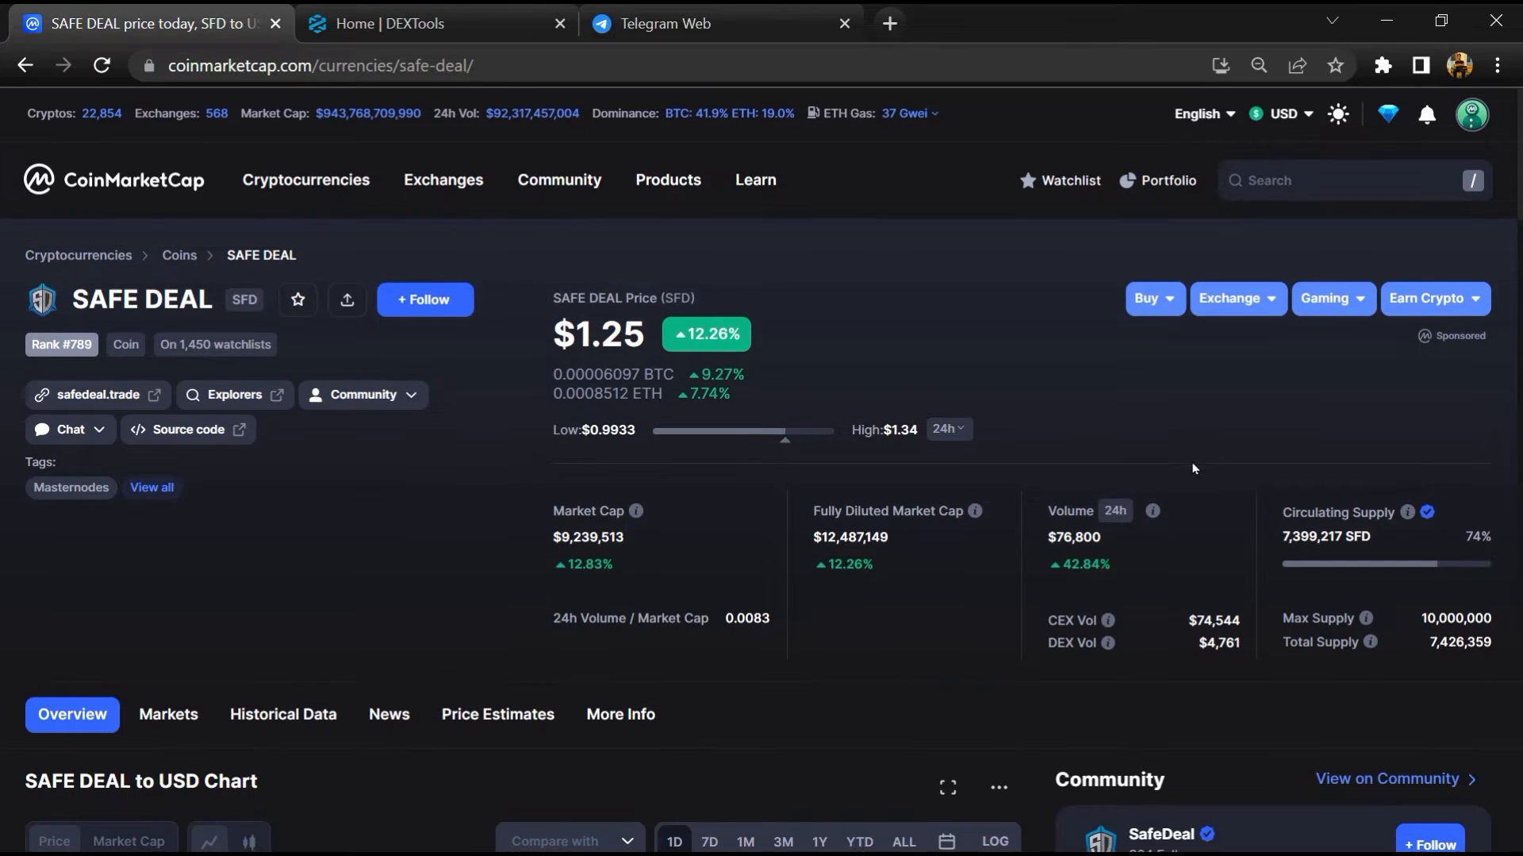
pyautogui.scroll(-3)
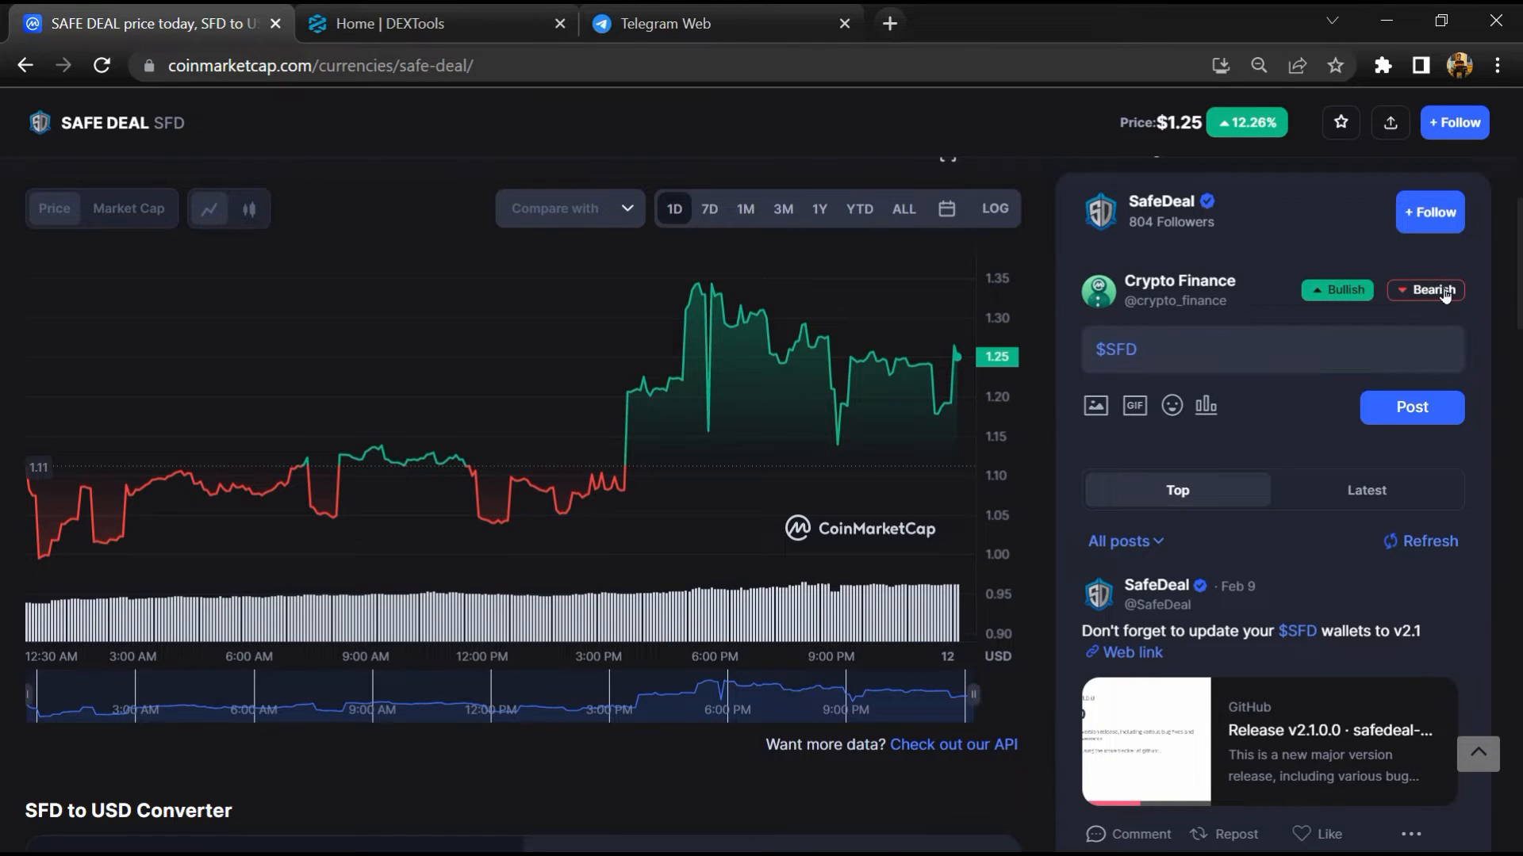
pyautogui.scroll(-3)
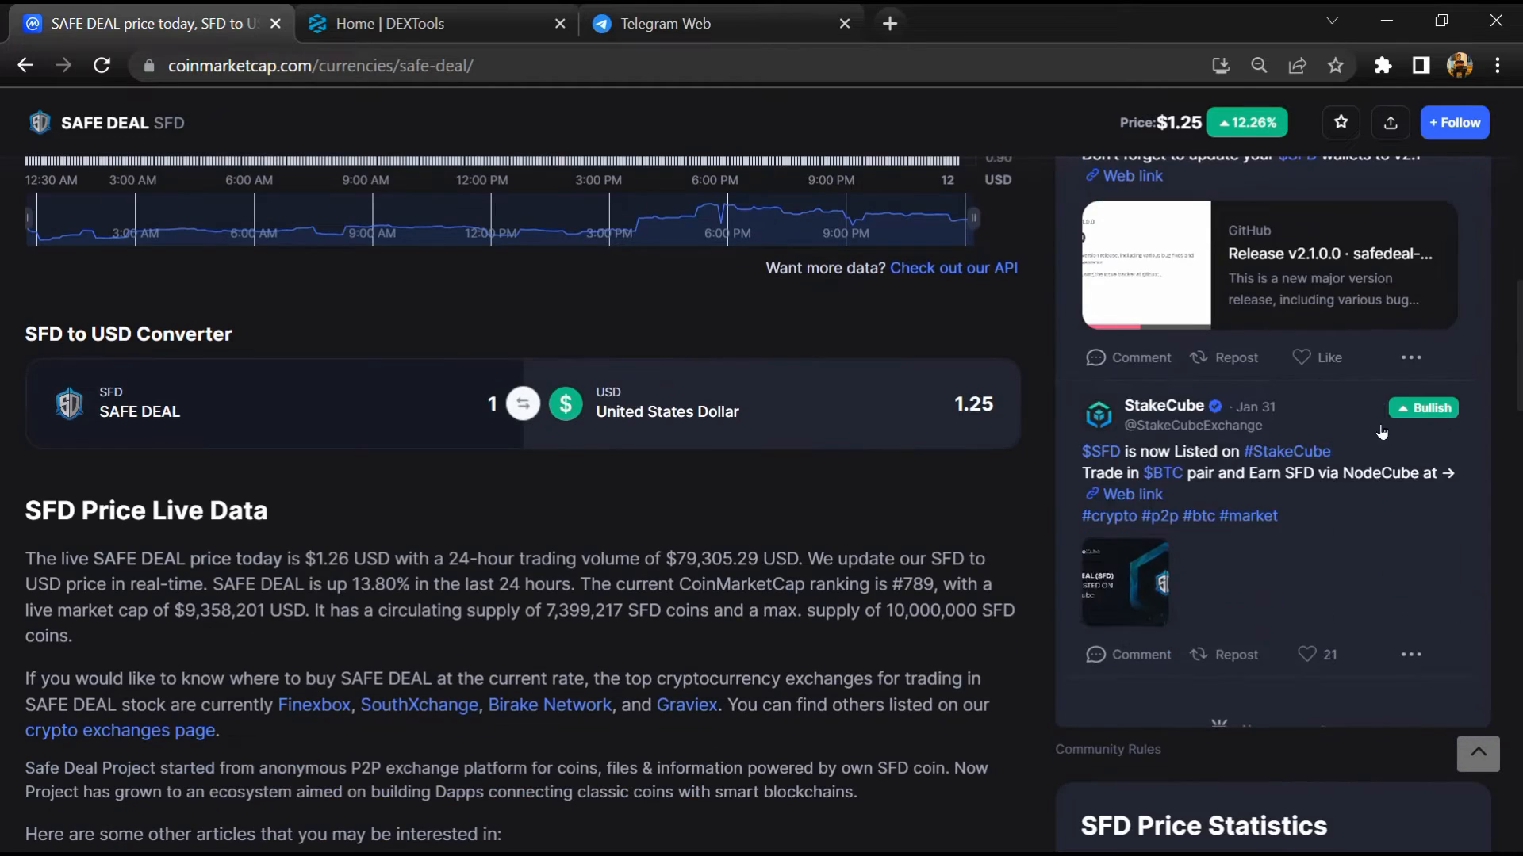
pyautogui.scroll(-3)
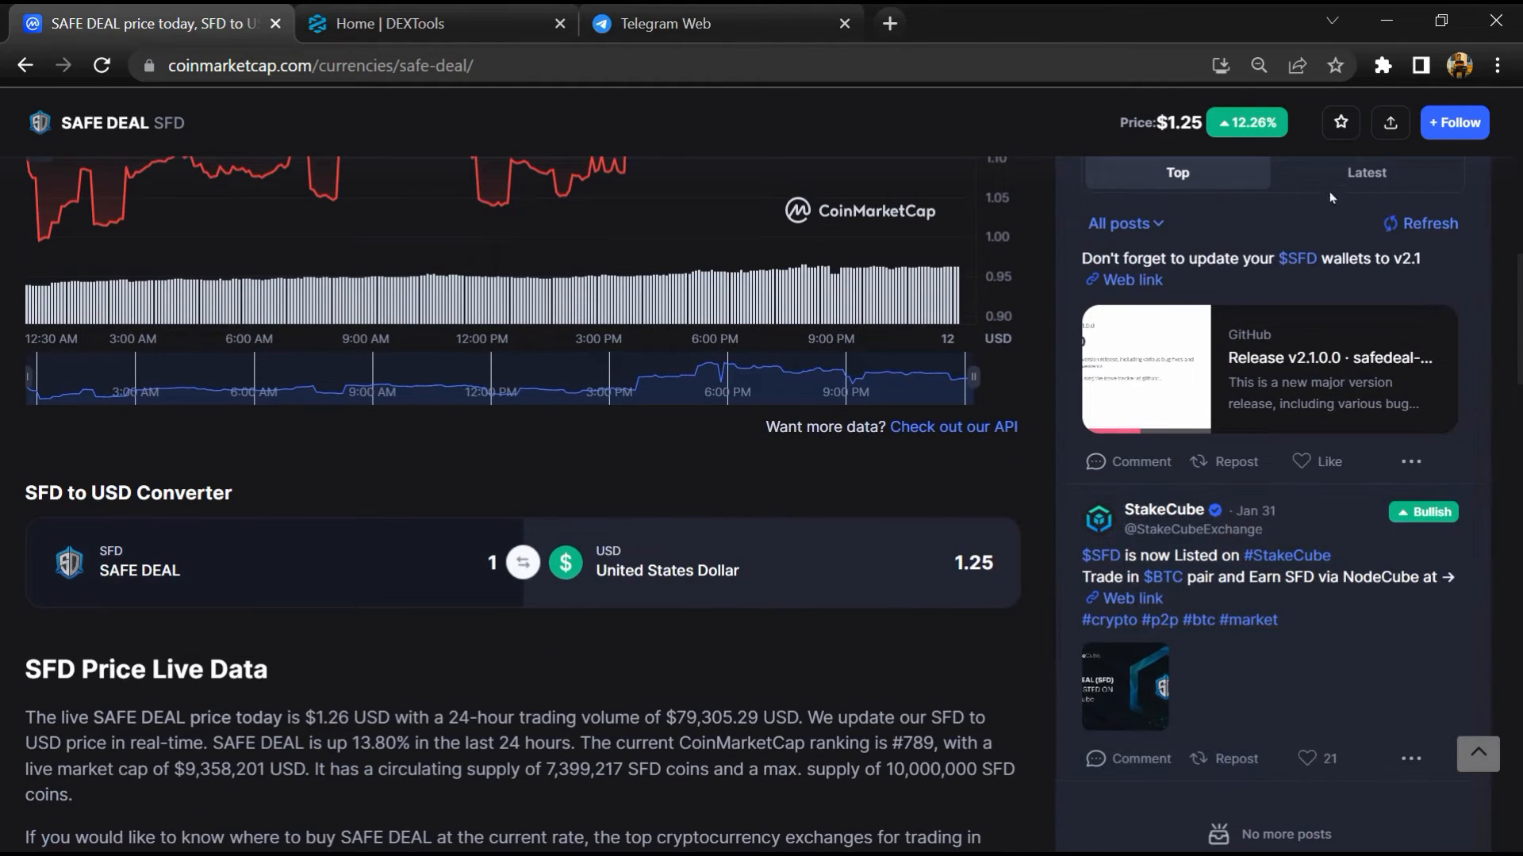
pyautogui.click(1366, 172)
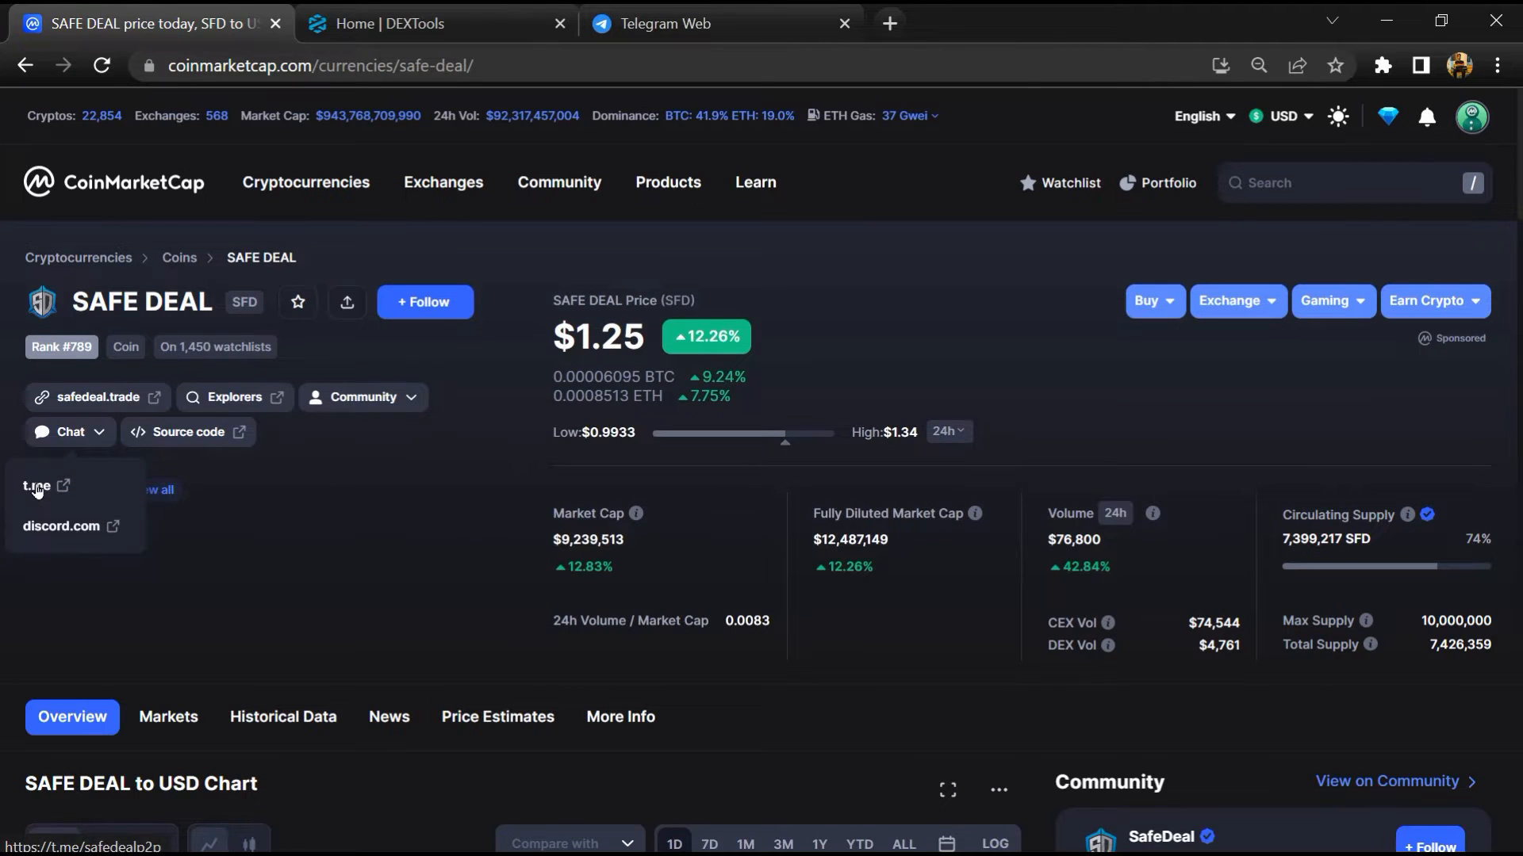
# - Open SAFE DEAL's Telegram link t.me/safedealp2p and select the group name in the address
pyautogui.click(36, 485)
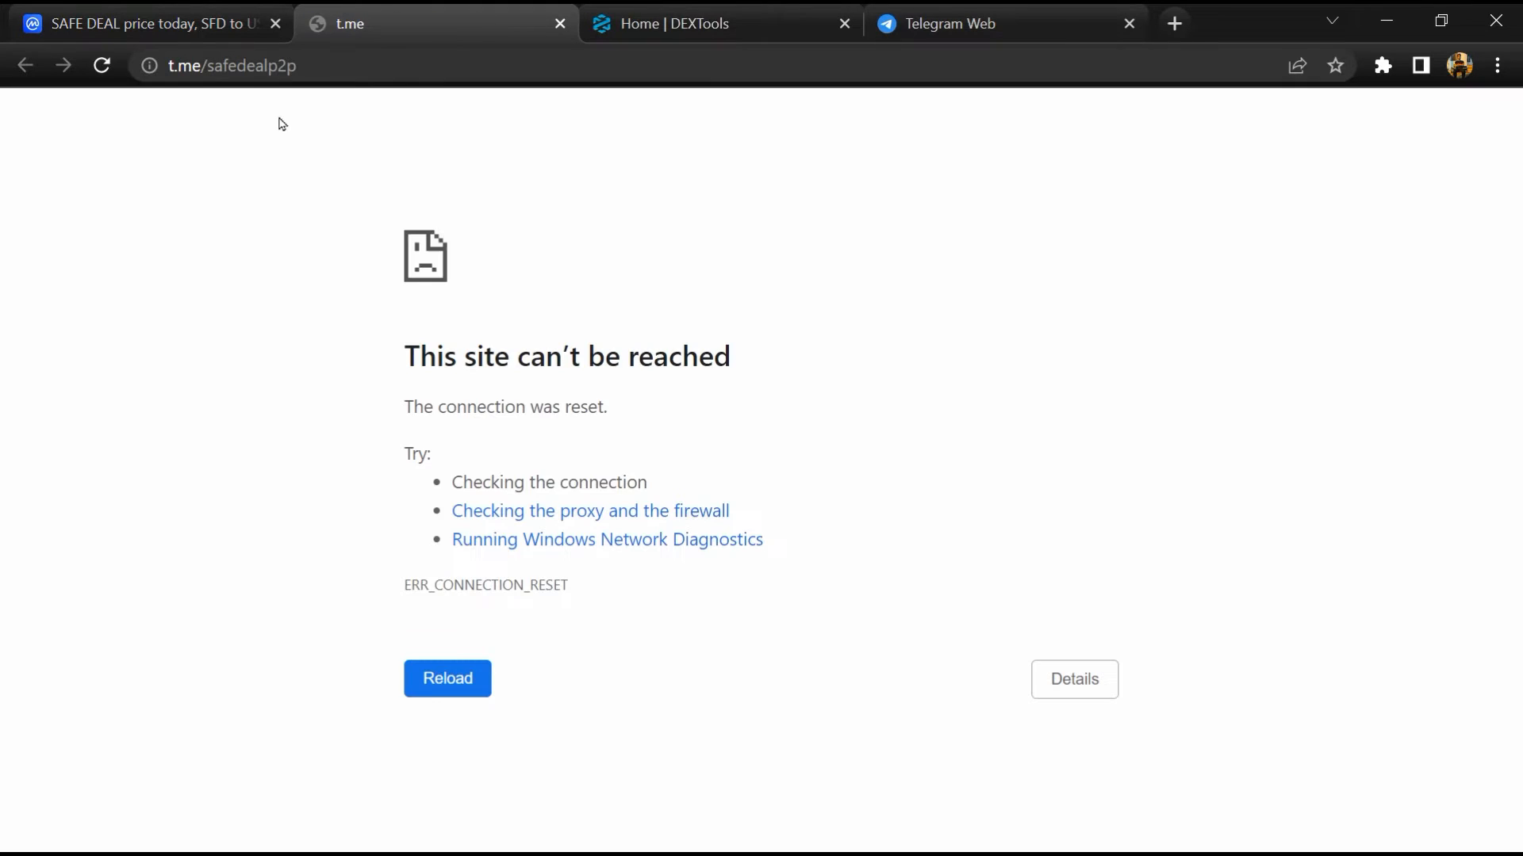
pyautogui.click(272, 65)
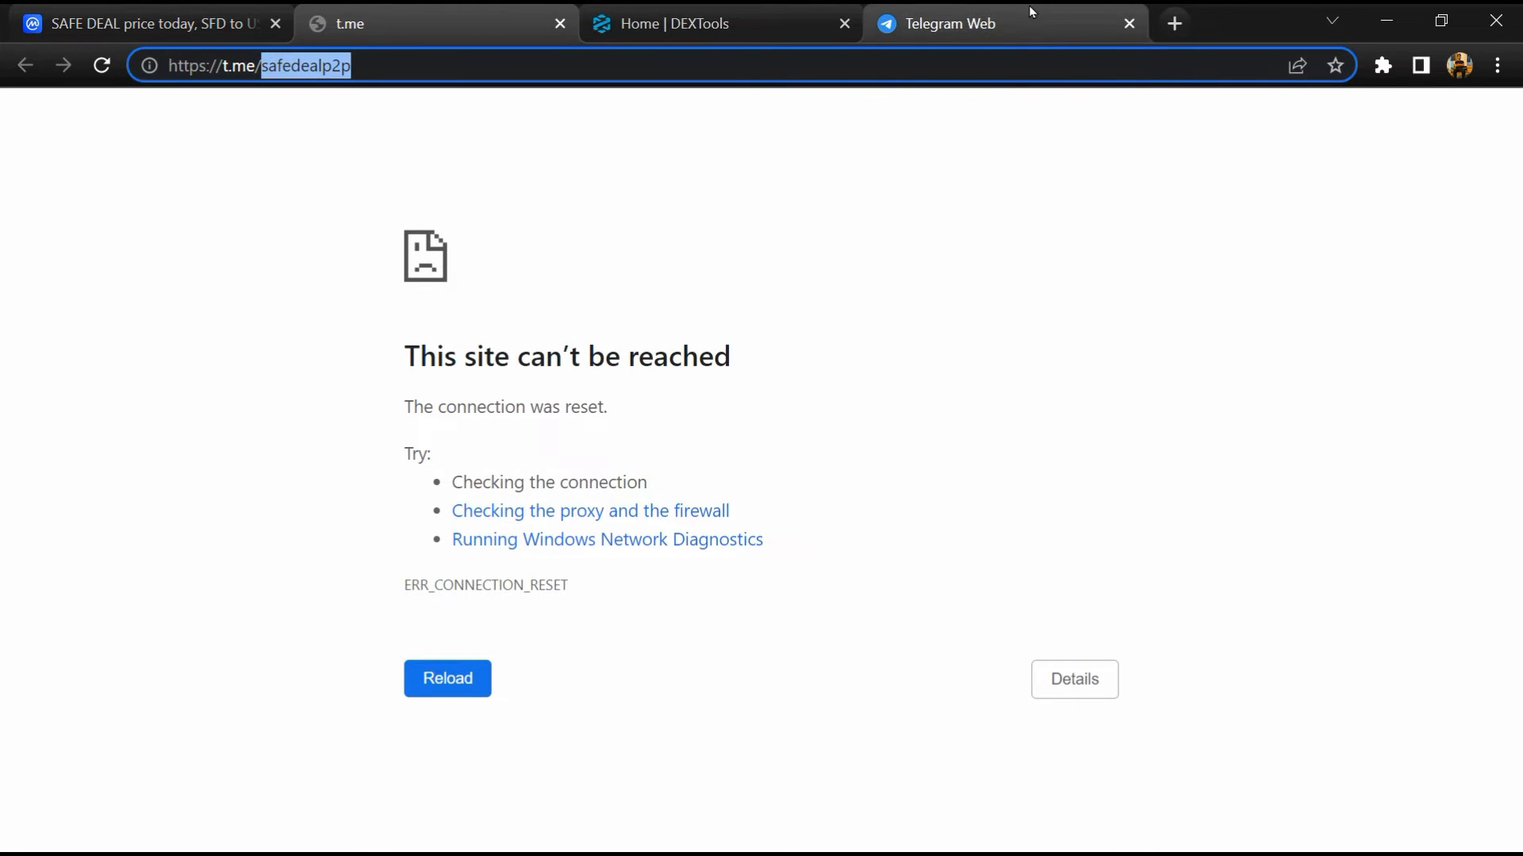
# - Open the SAFE DEAL chat in Telegram Web, search messages for 'scam', and view an older announcement
pyautogui.click(981, 23)
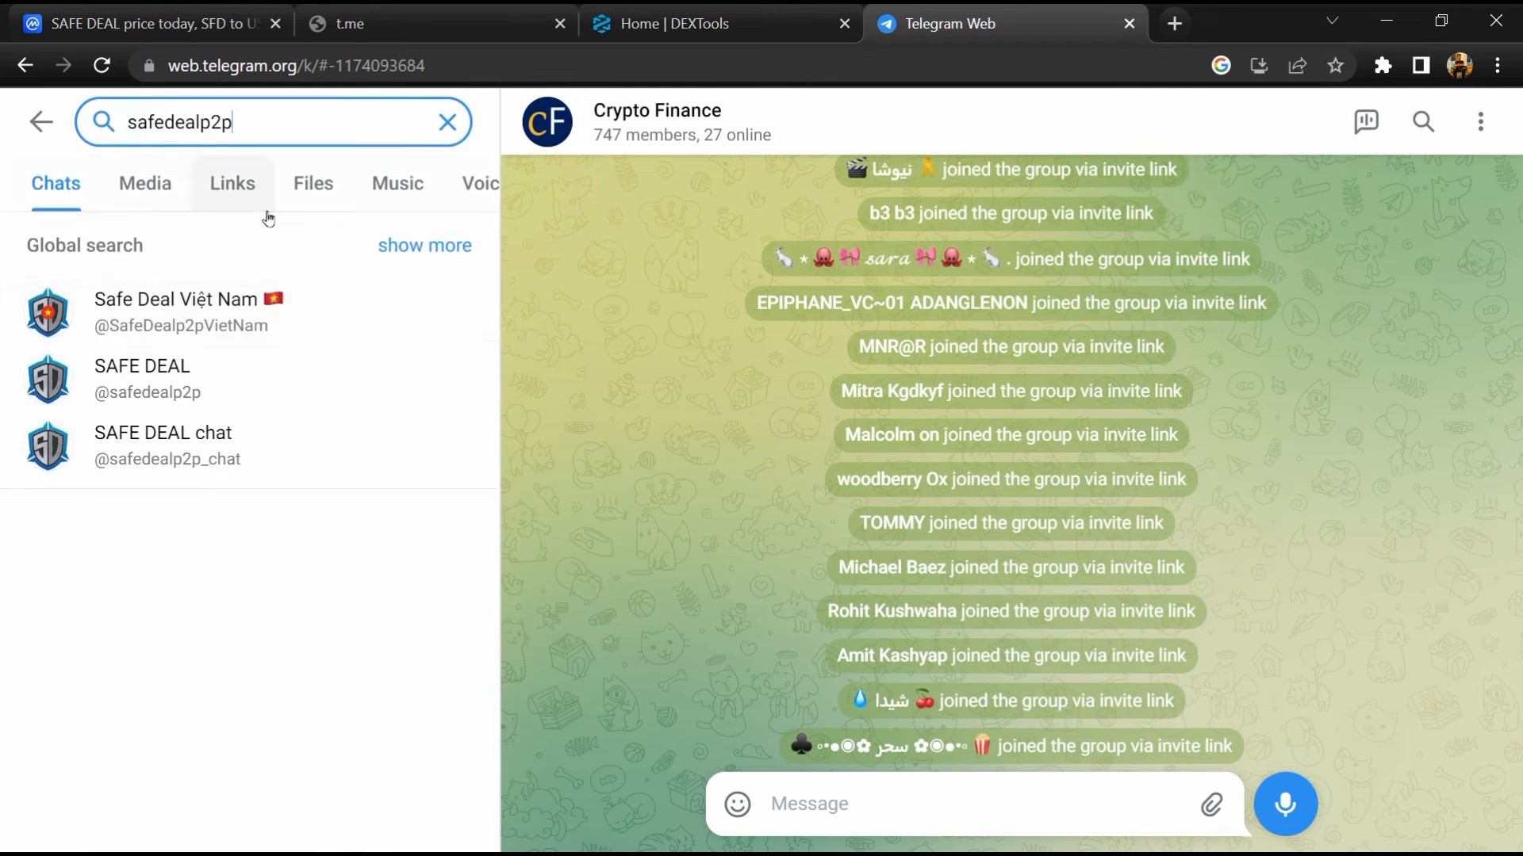
pyautogui.click(164, 445)
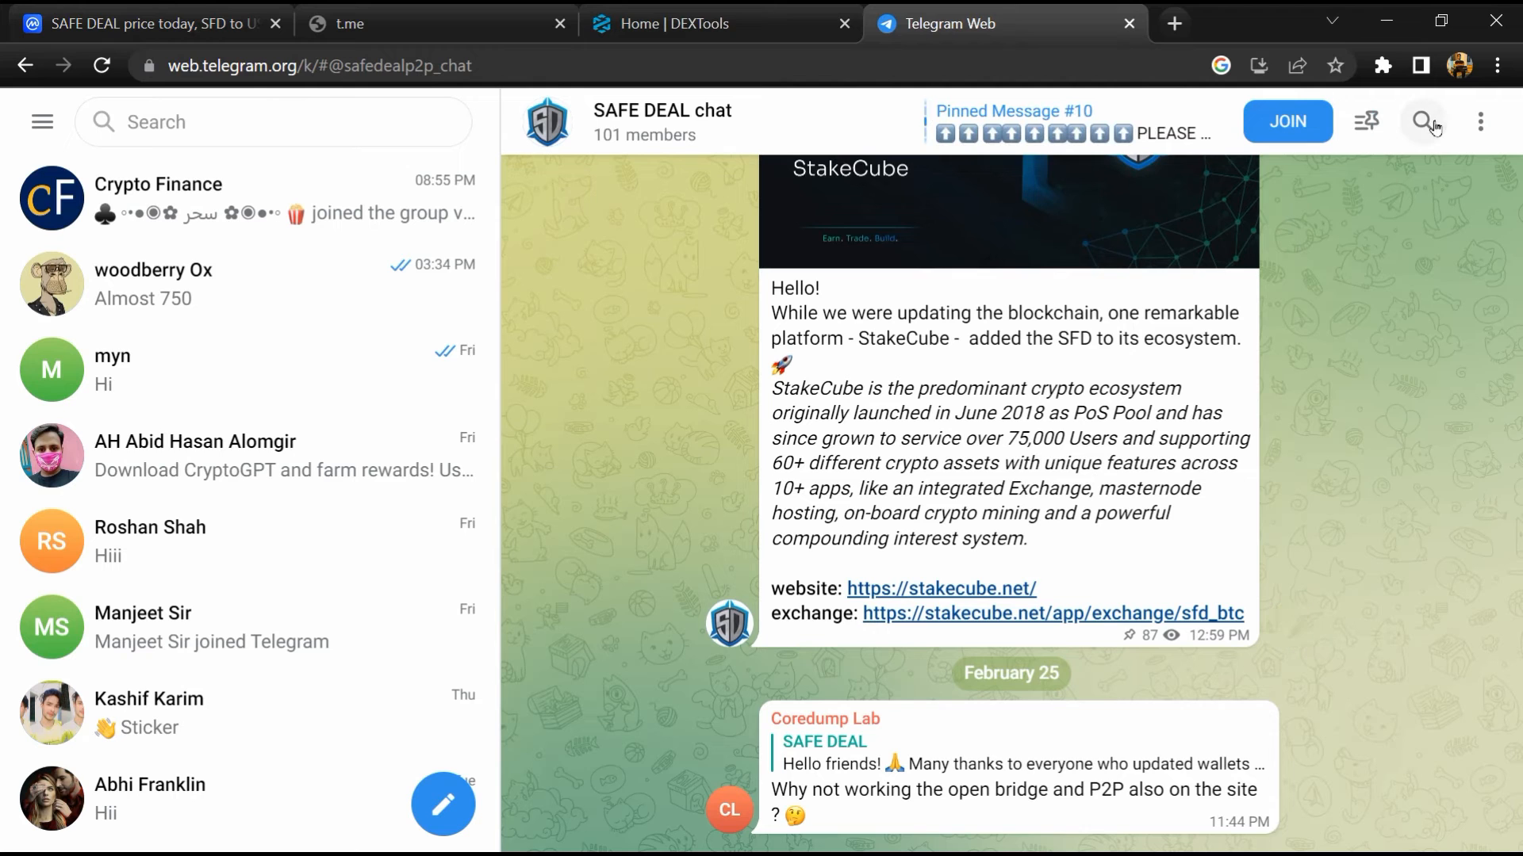
pyautogui.click(1423, 121)
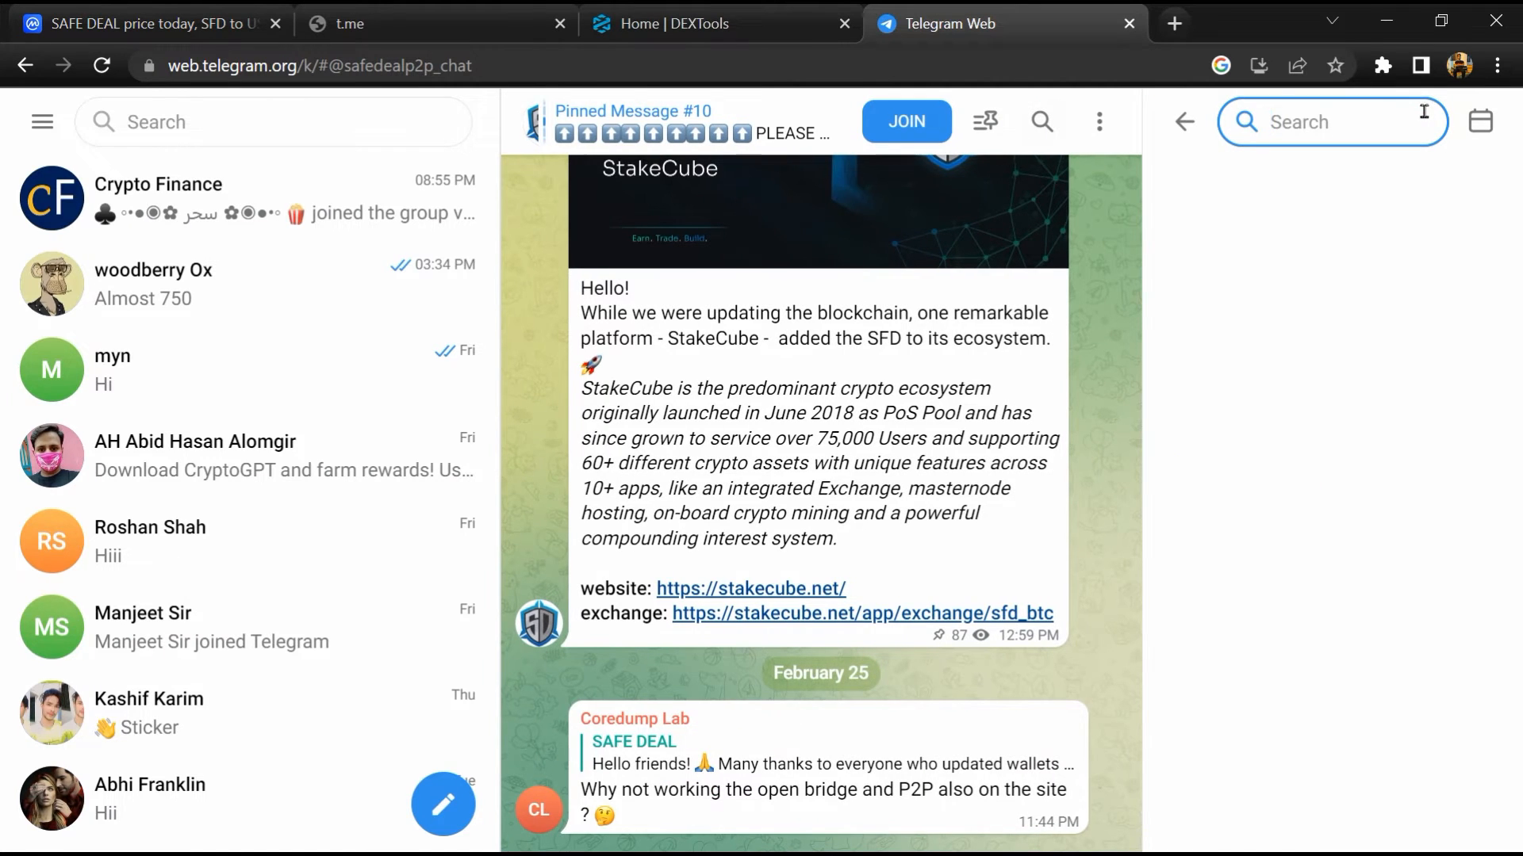
pyautogui.write('scam')
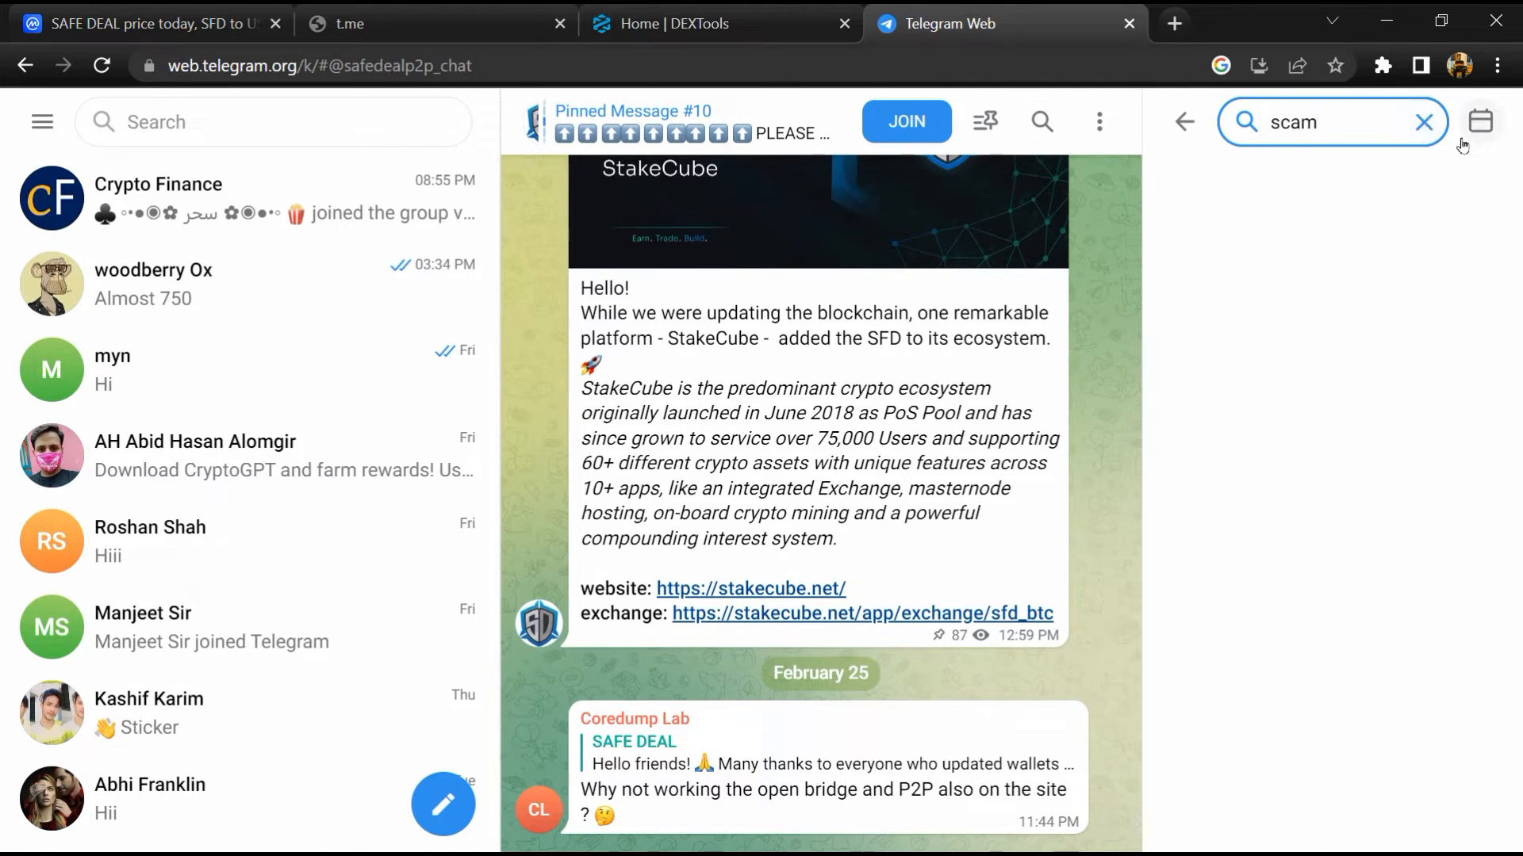
pyautogui.moveTo(1263, 364)
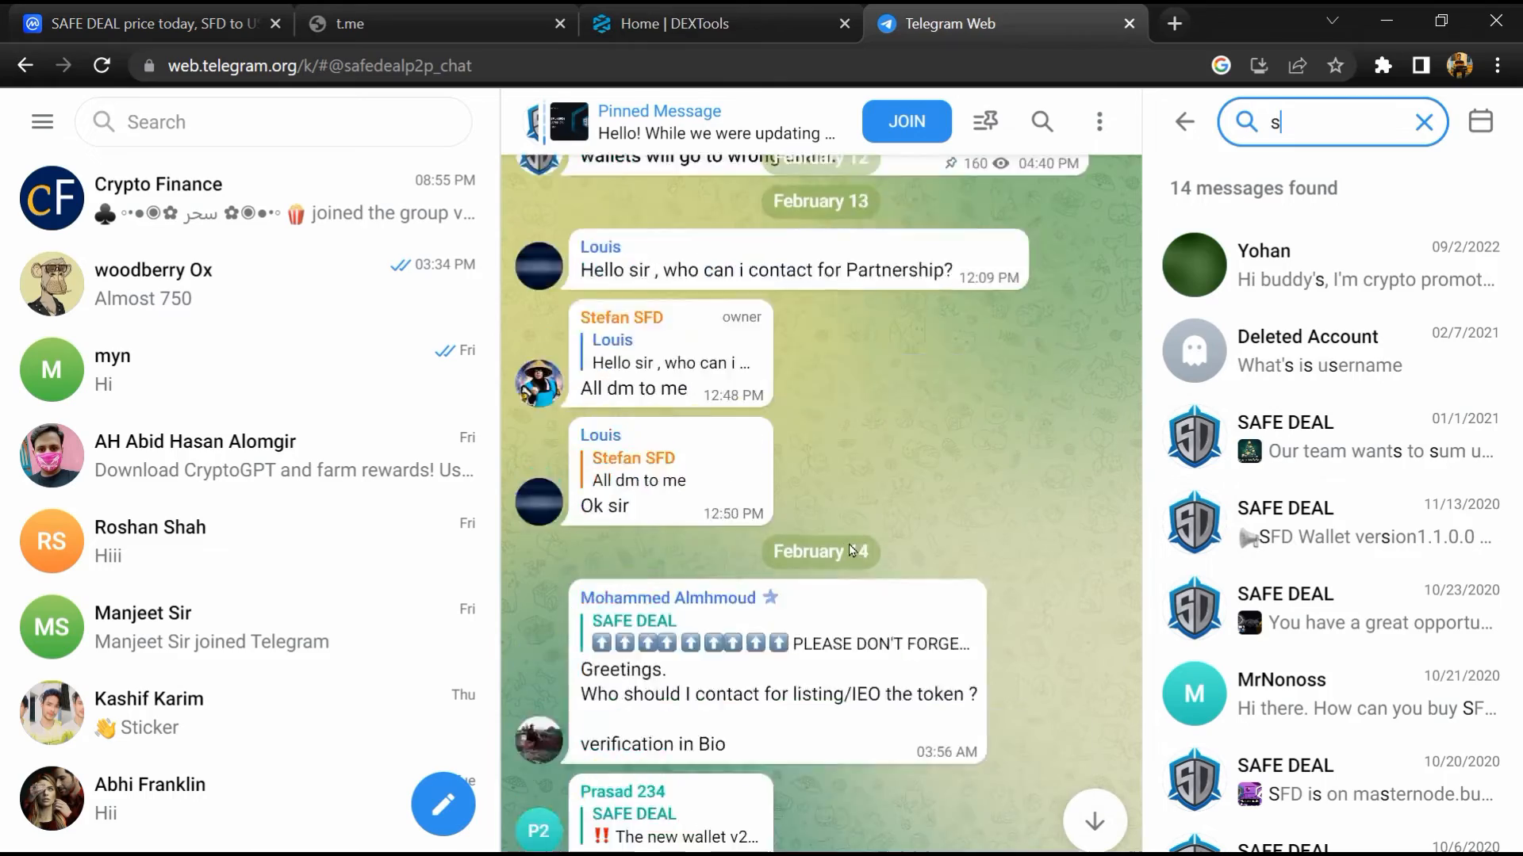
pyautogui.click(1330, 436)
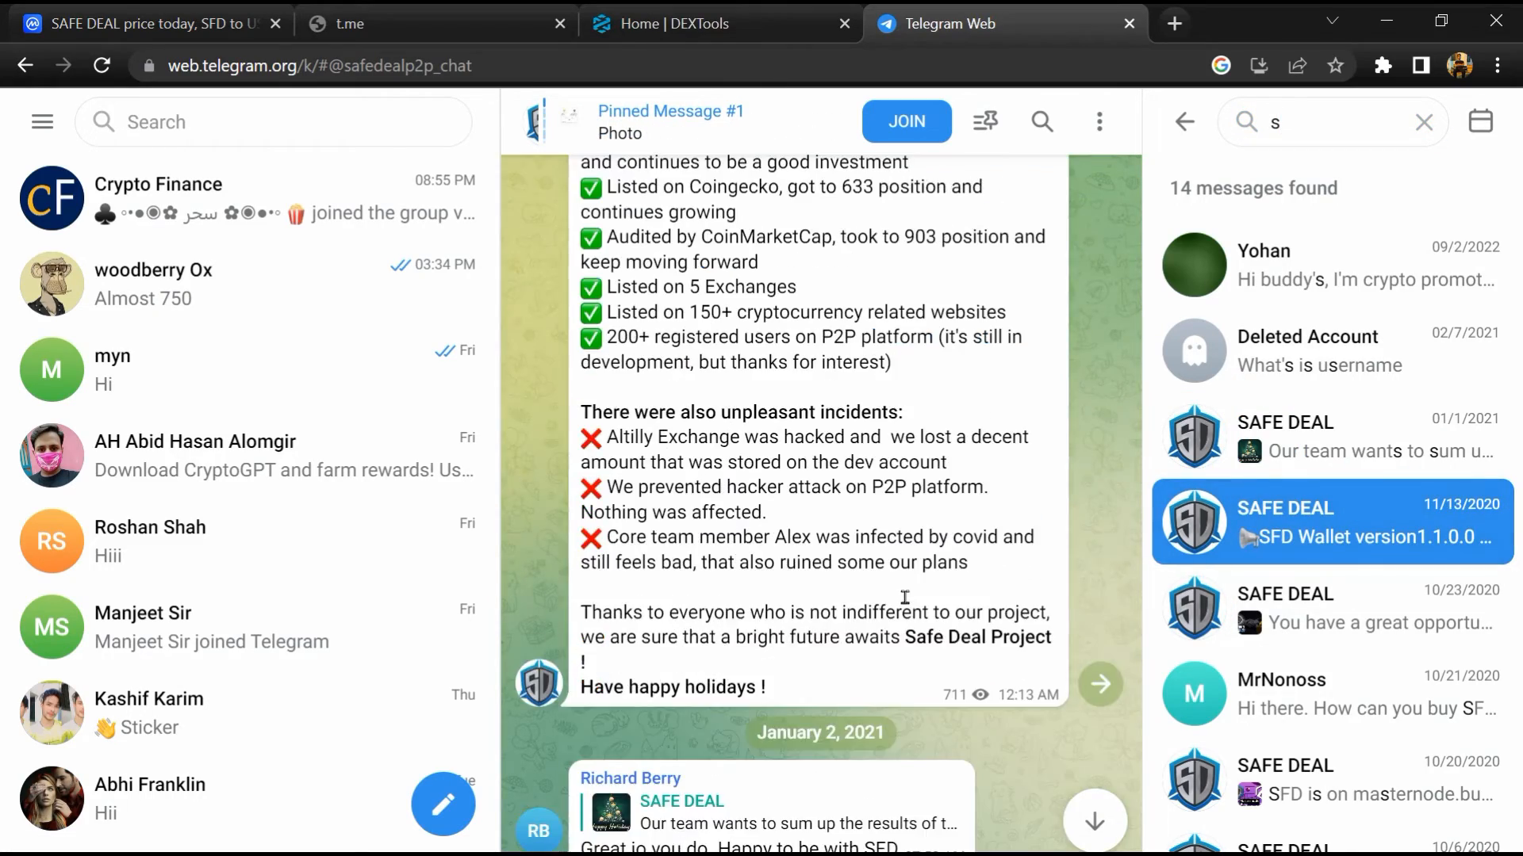
pyautogui.scroll(-3)
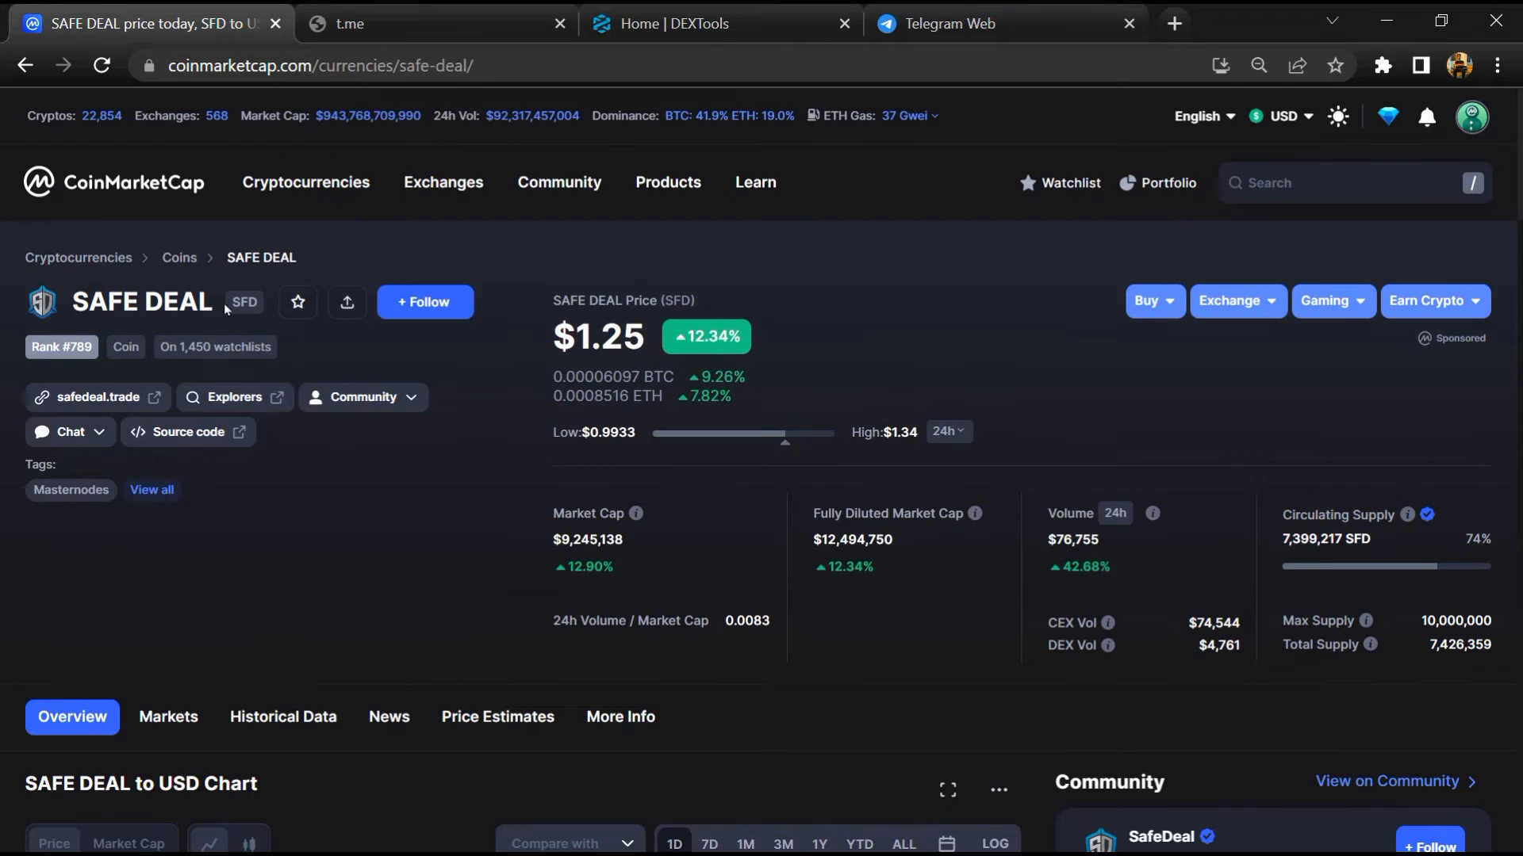
# - Revisit the SAFE DEAL CoinMarketCap page, then bring up DEXTools
pyautogui.rightClick(243, 301)
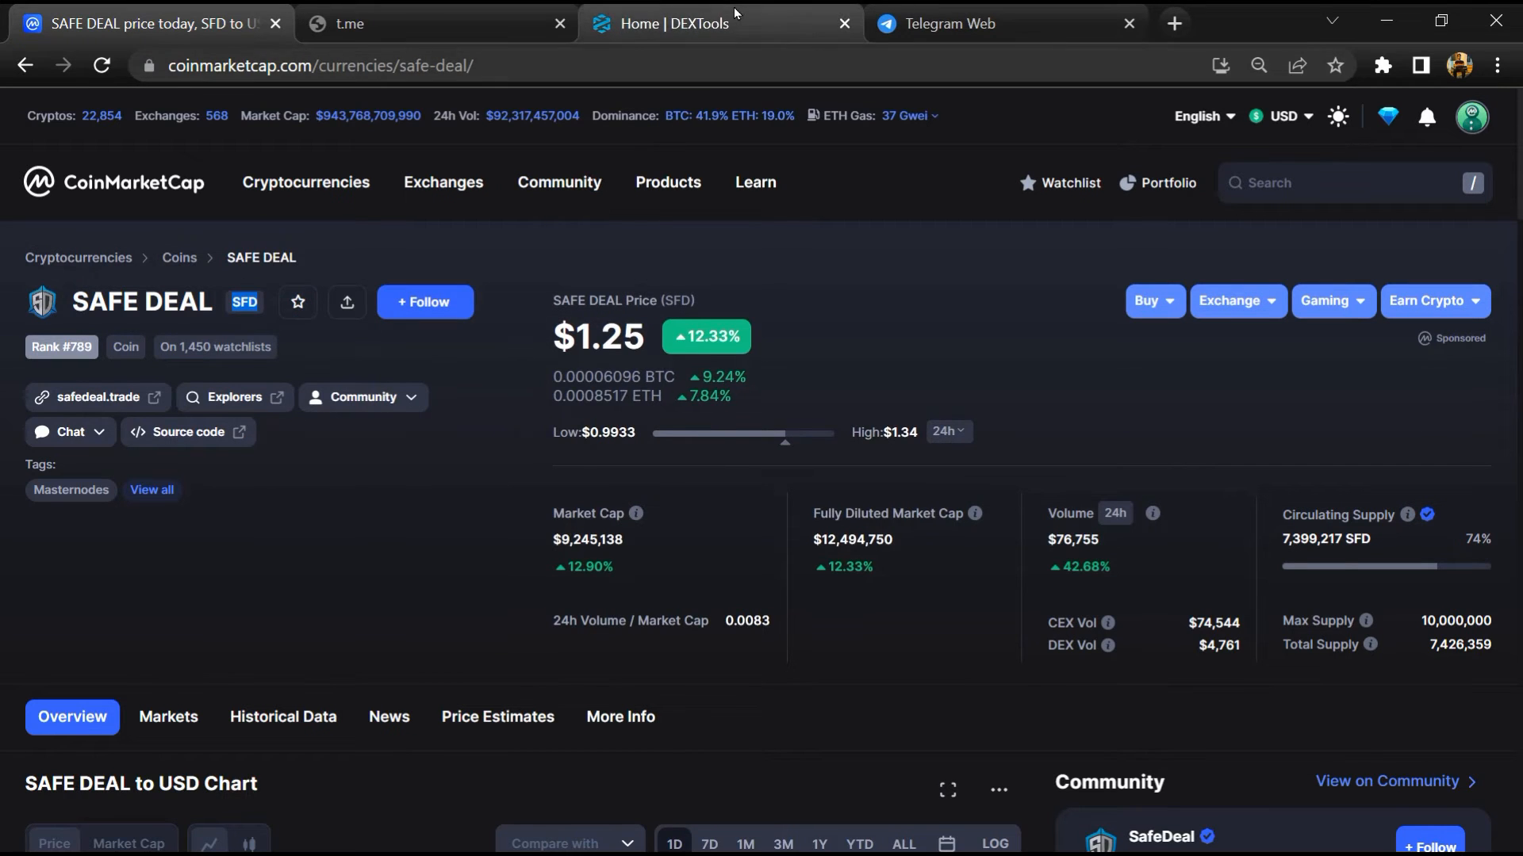
pyautogui.click(721, 23)
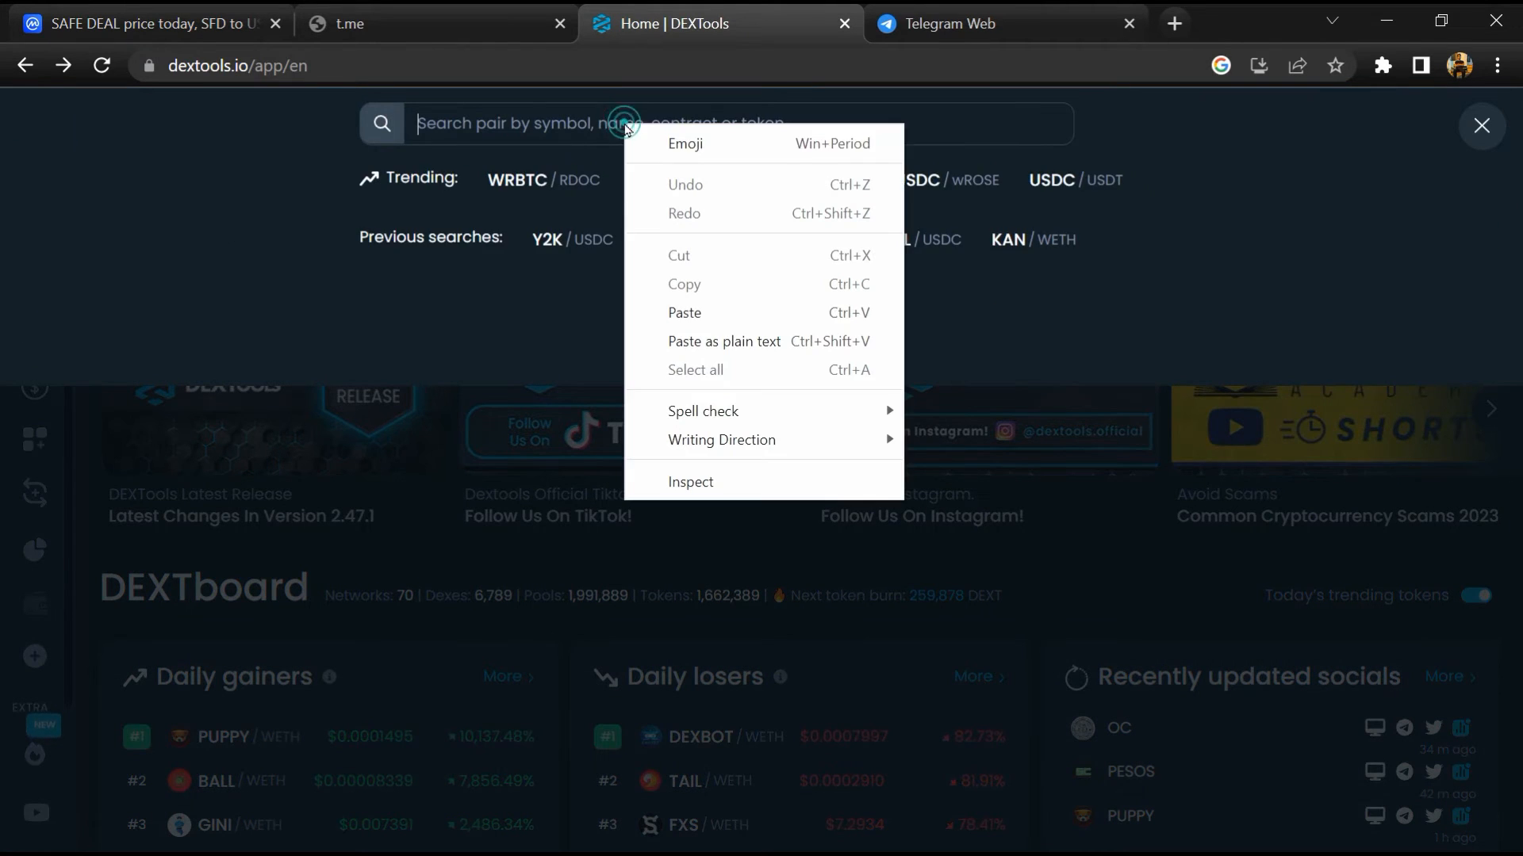
# - Search SFD in DEXTools to check SFD/USDT trade history, then open SAFE DEAL's CoinMarketCap Markets listing
pyautogui.write('SFD')
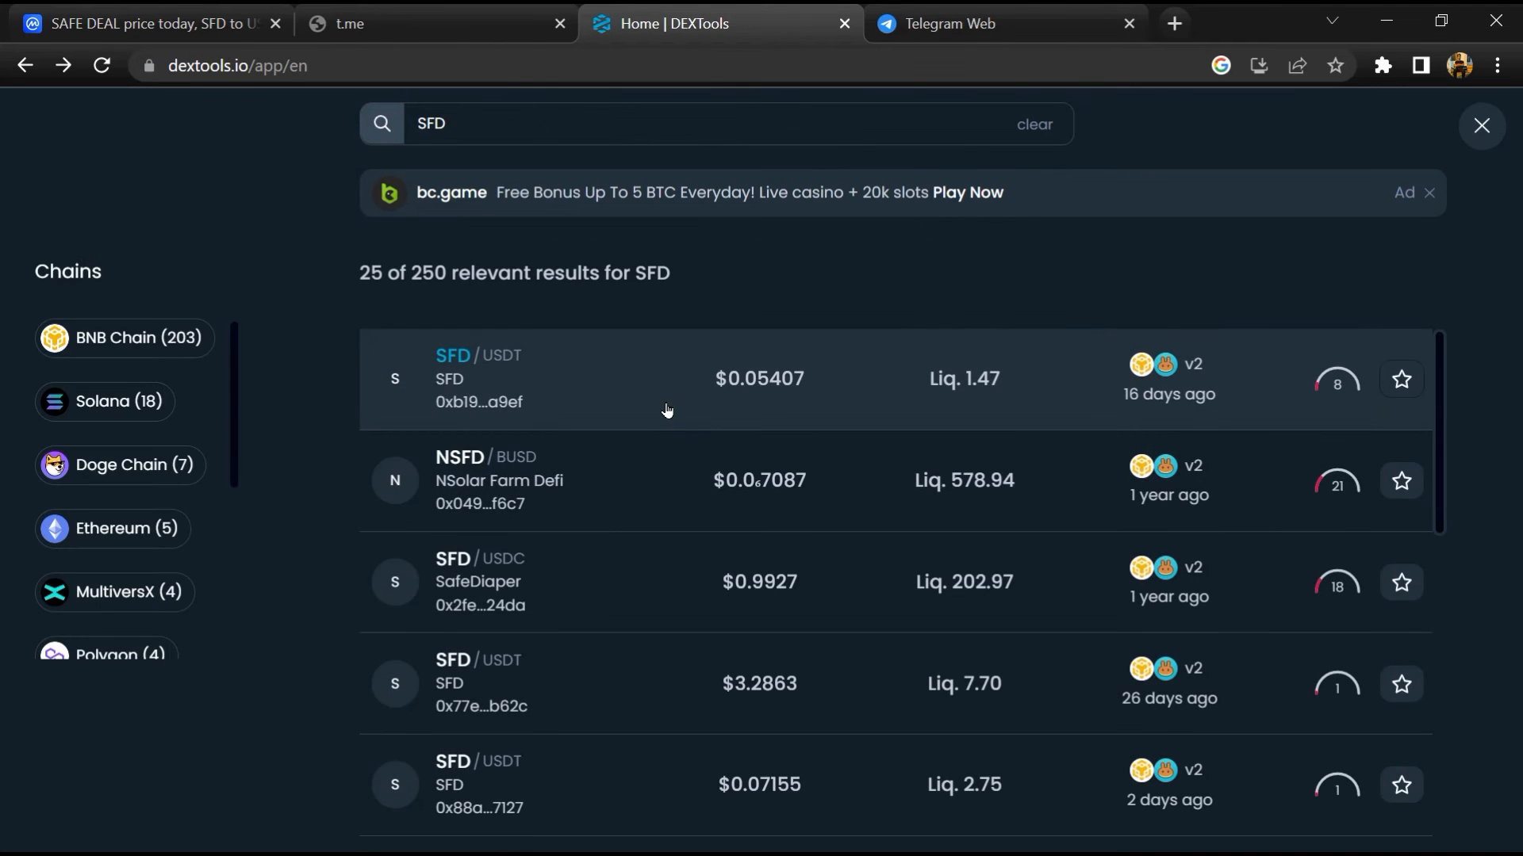
pyautogui.moveTo(657, 398)
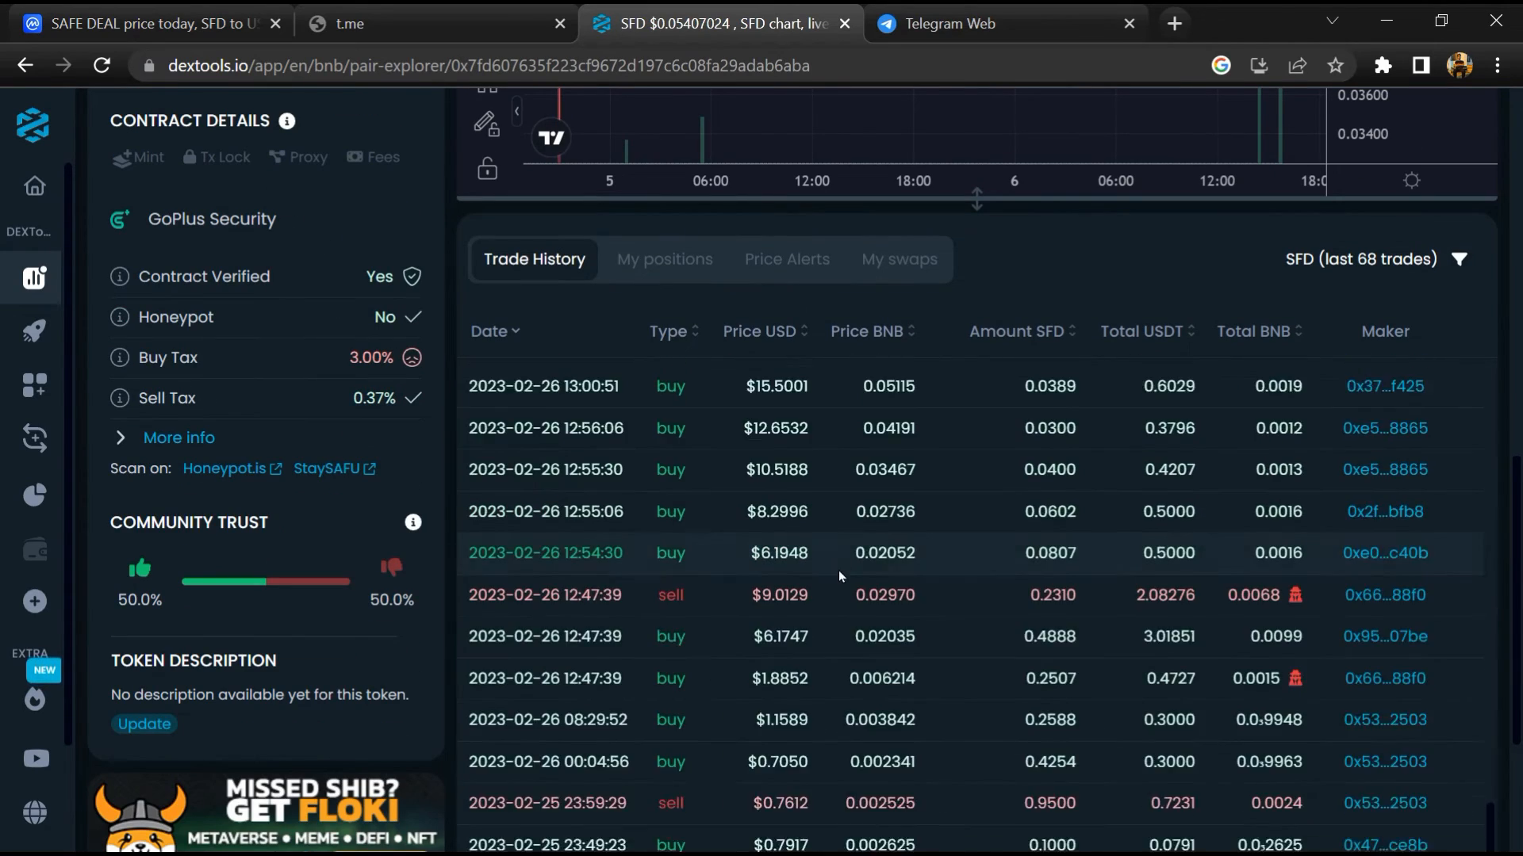
pyautogui.scroll(-3)
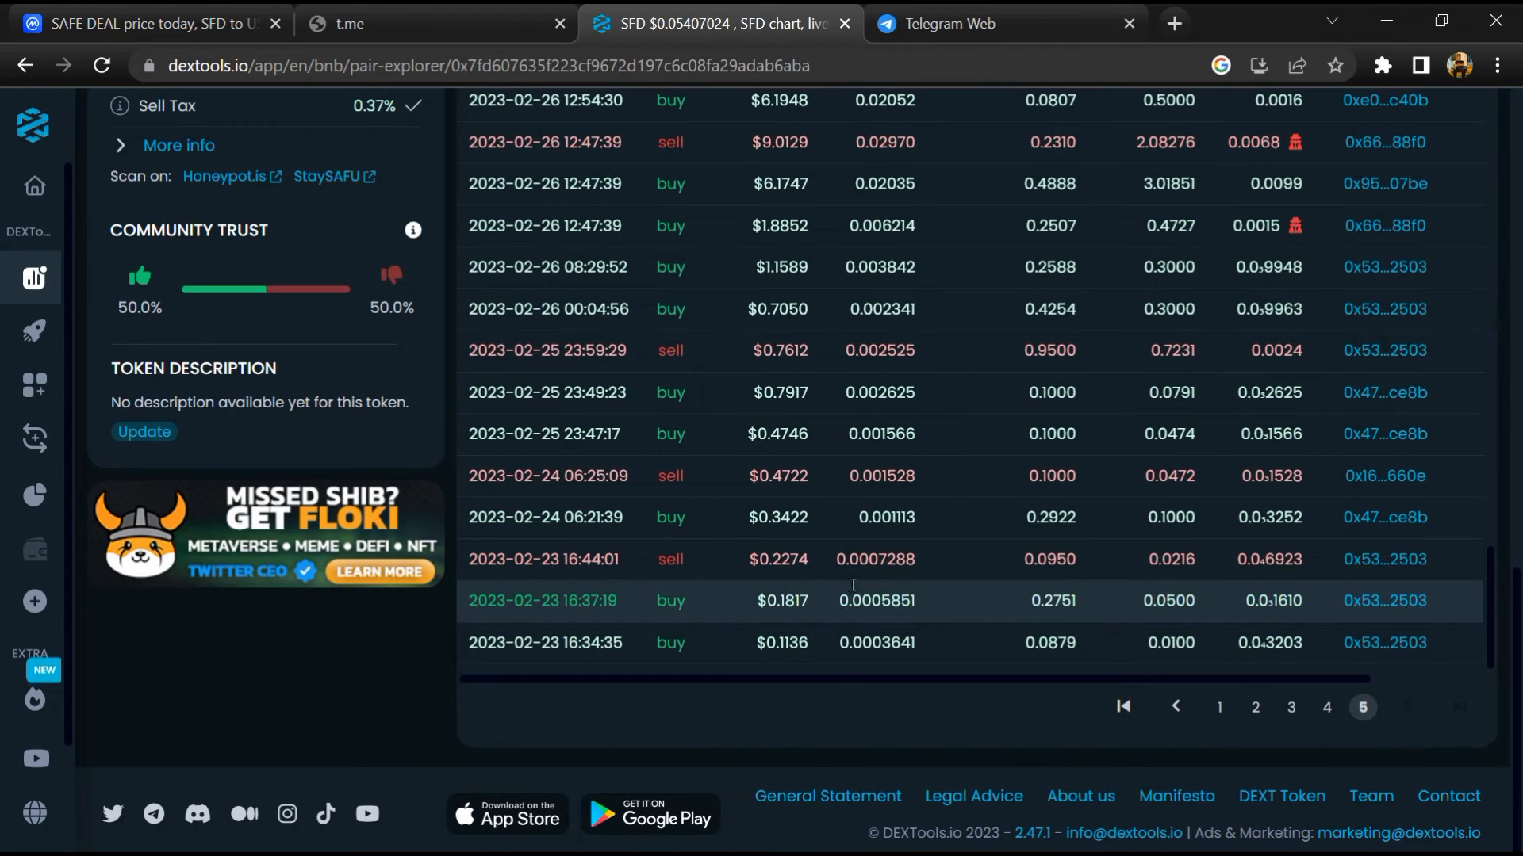
pyautogui.click(145, 23)
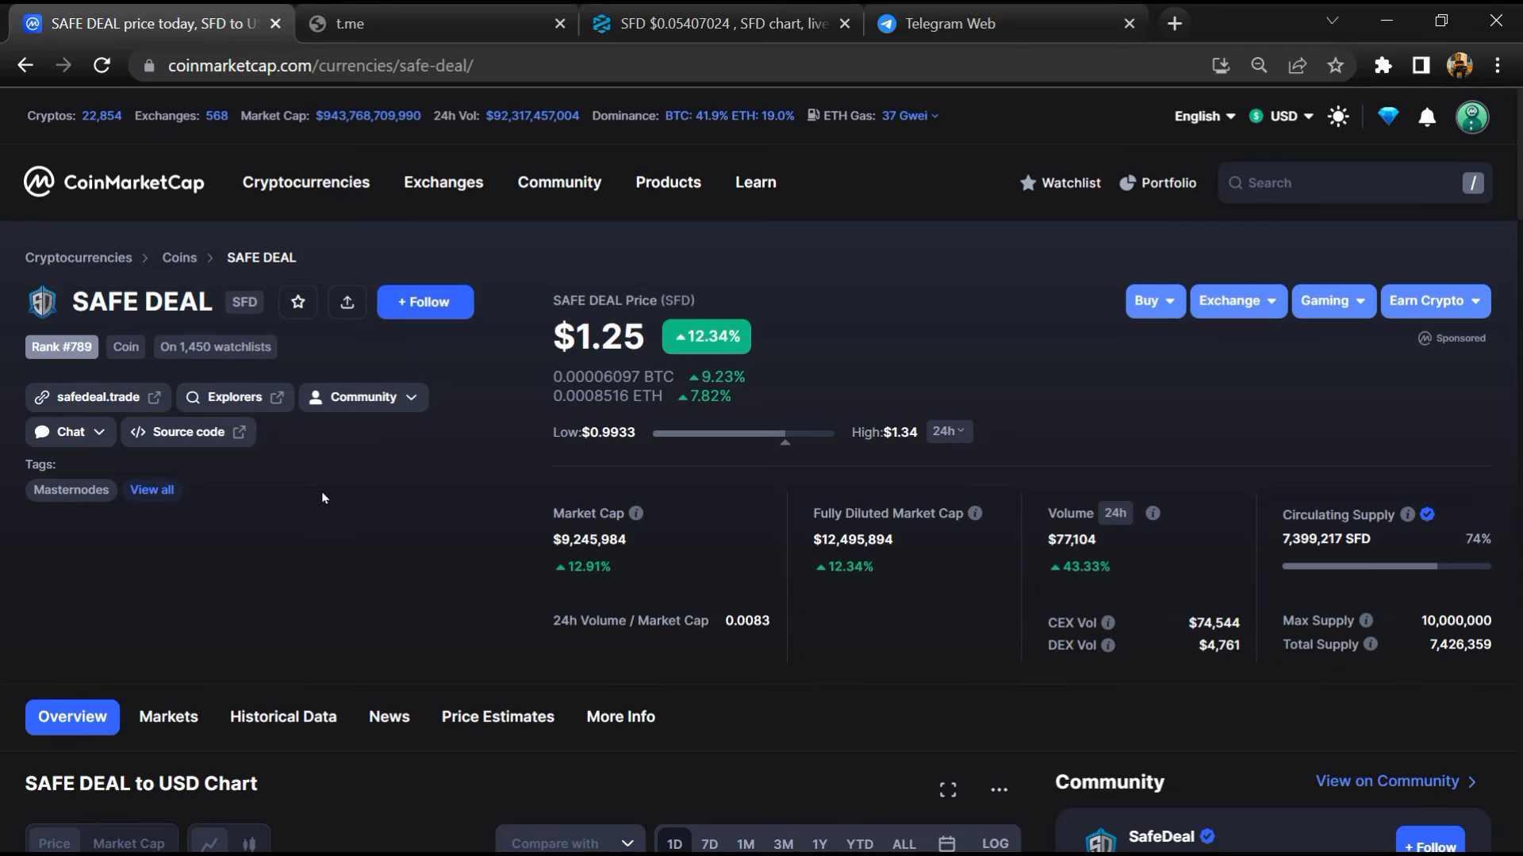
pyautogui.scroll(-3)
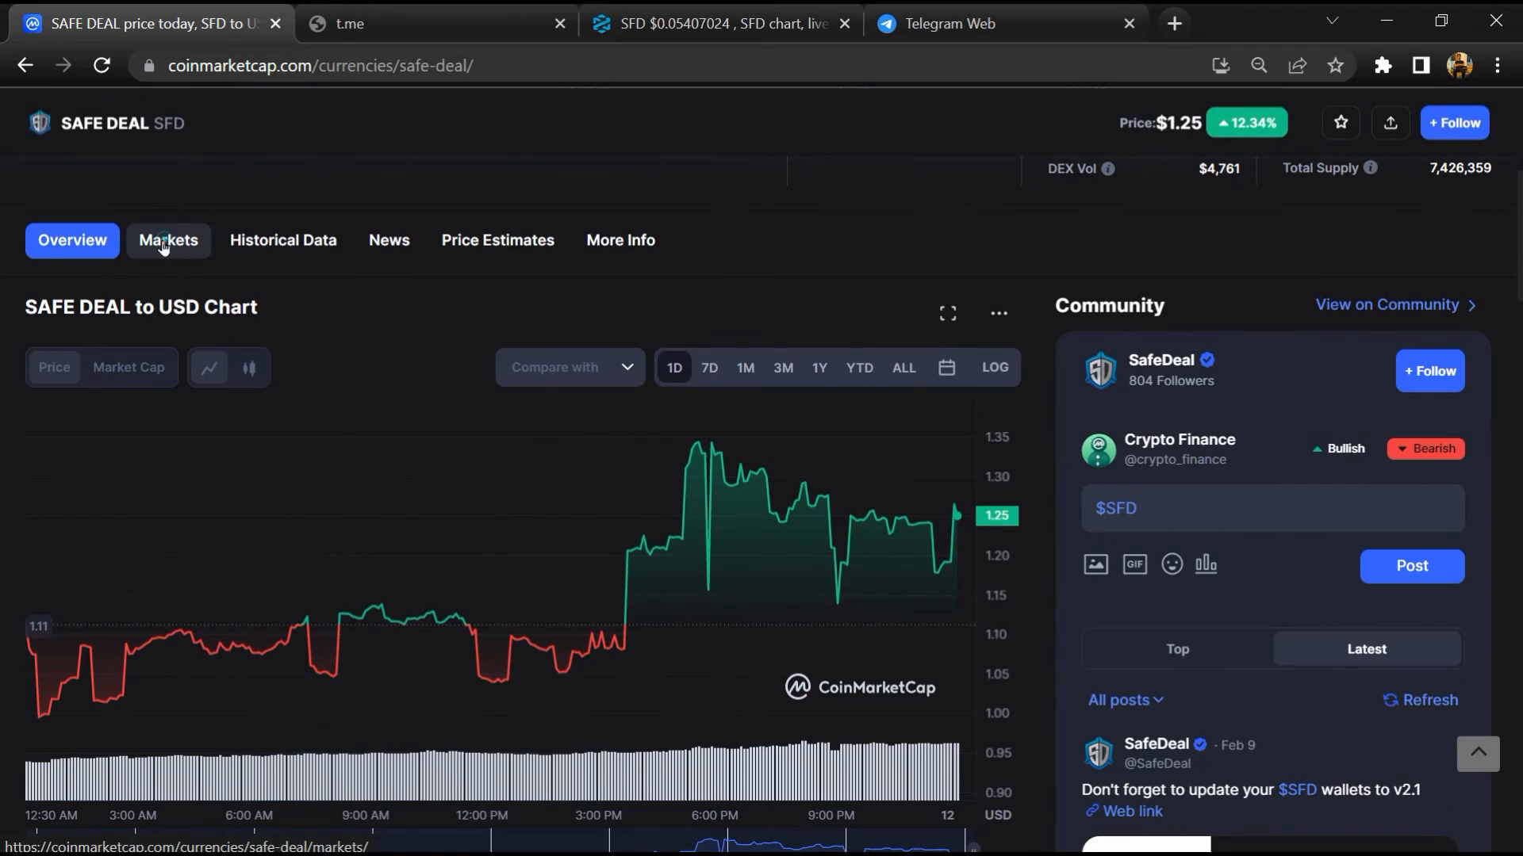
pyautogui.click(168, 239)
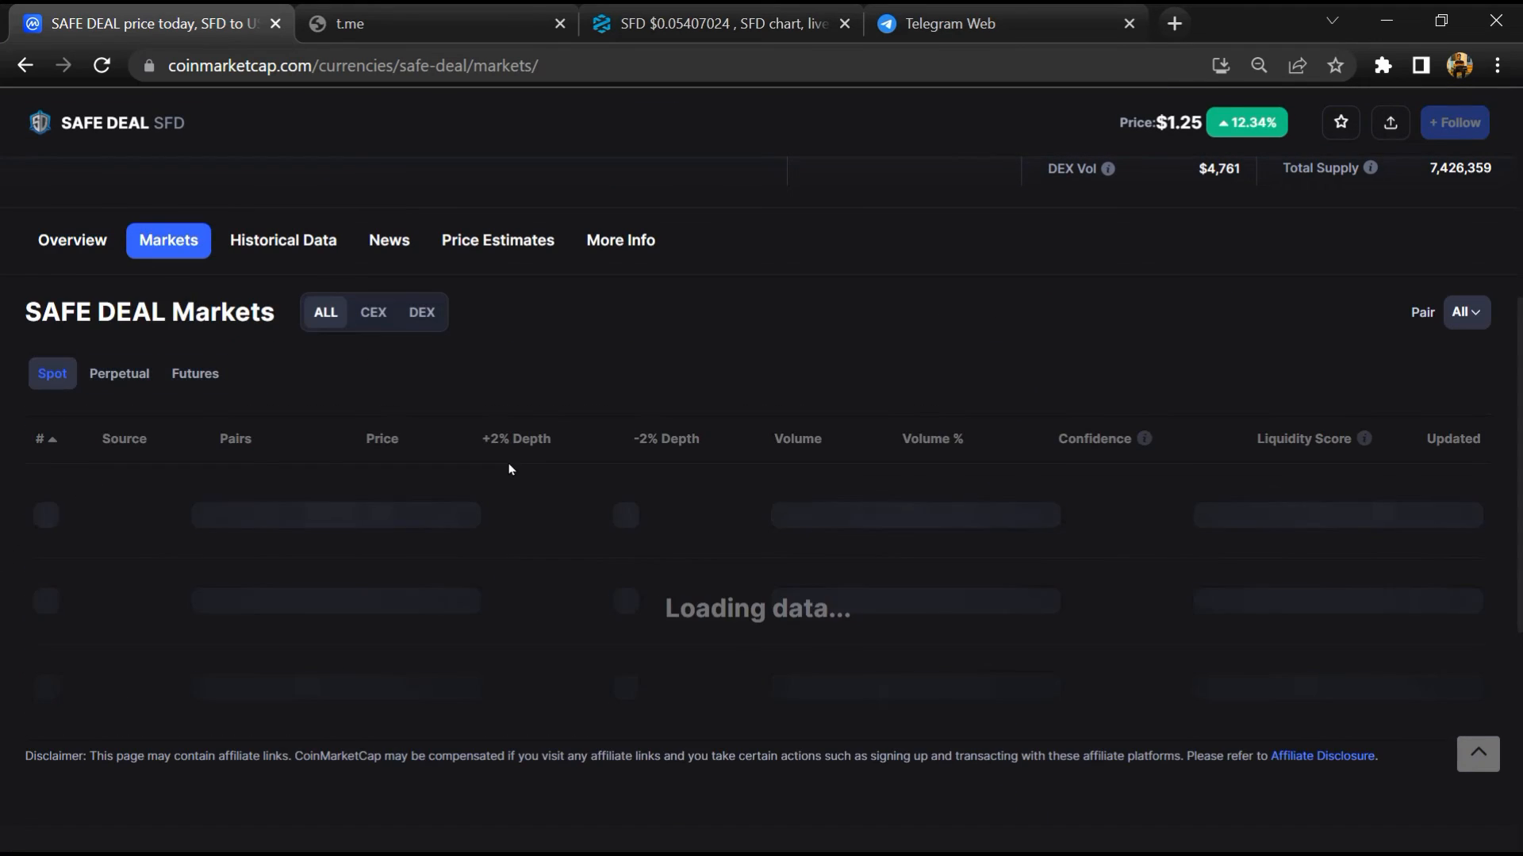